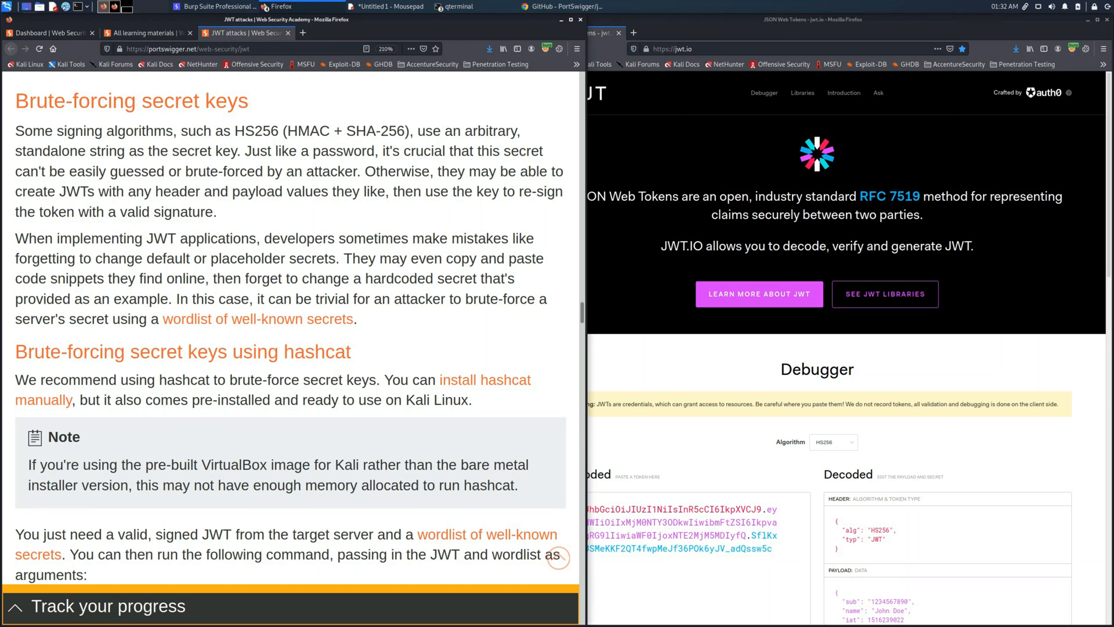
Open the Burp Suite Signing JWTs guide in a new tab and switch to it.
scroll("down", 3)
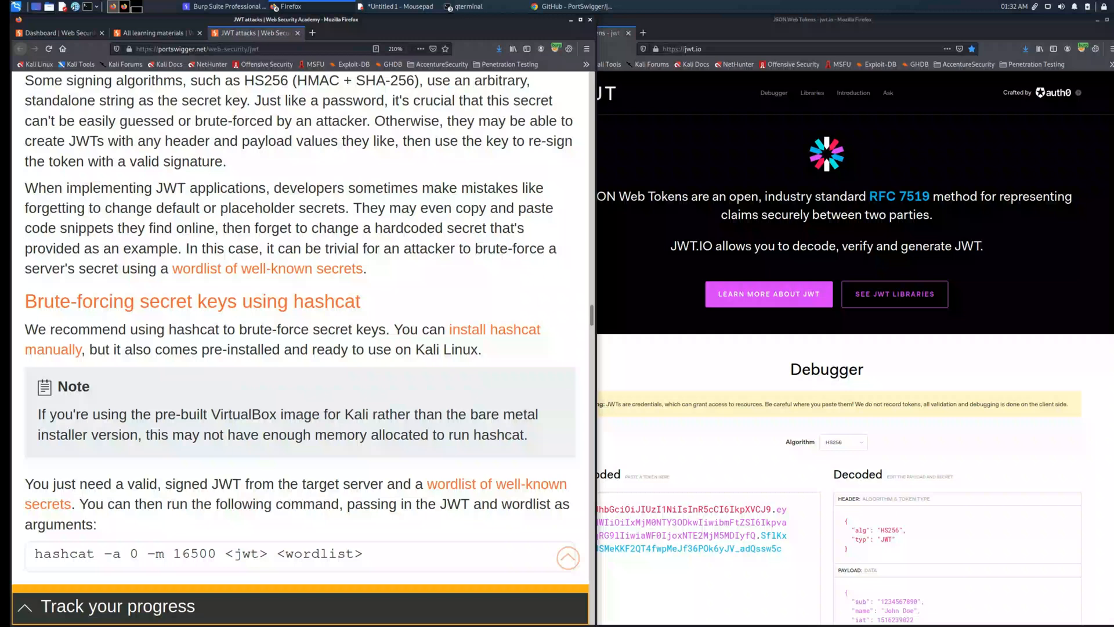
scroll("down", 3)
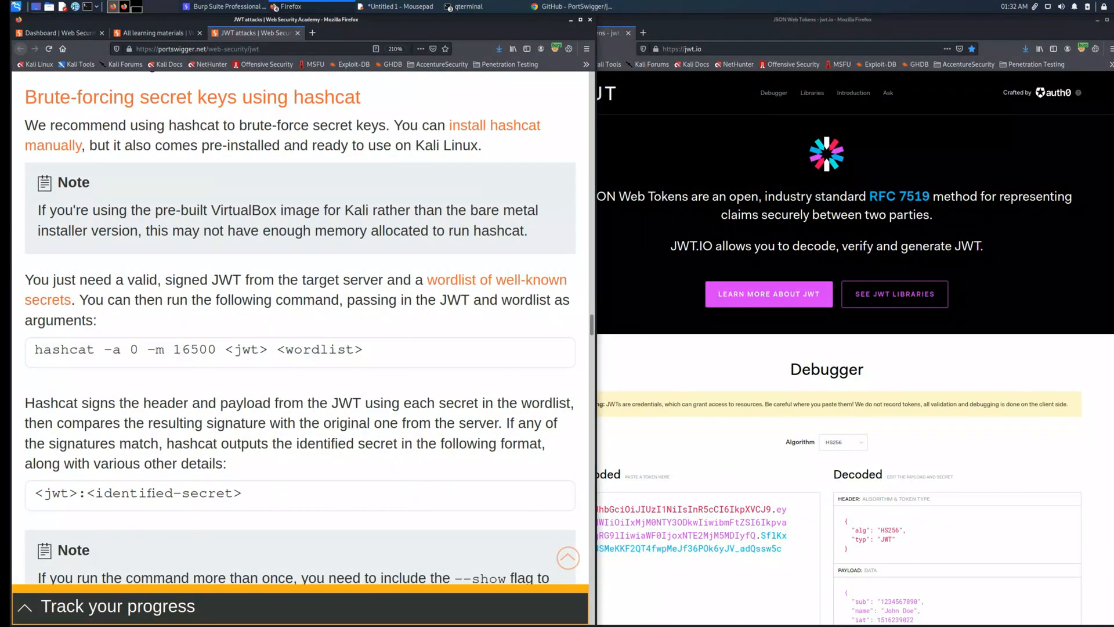
scroll("down", 3)
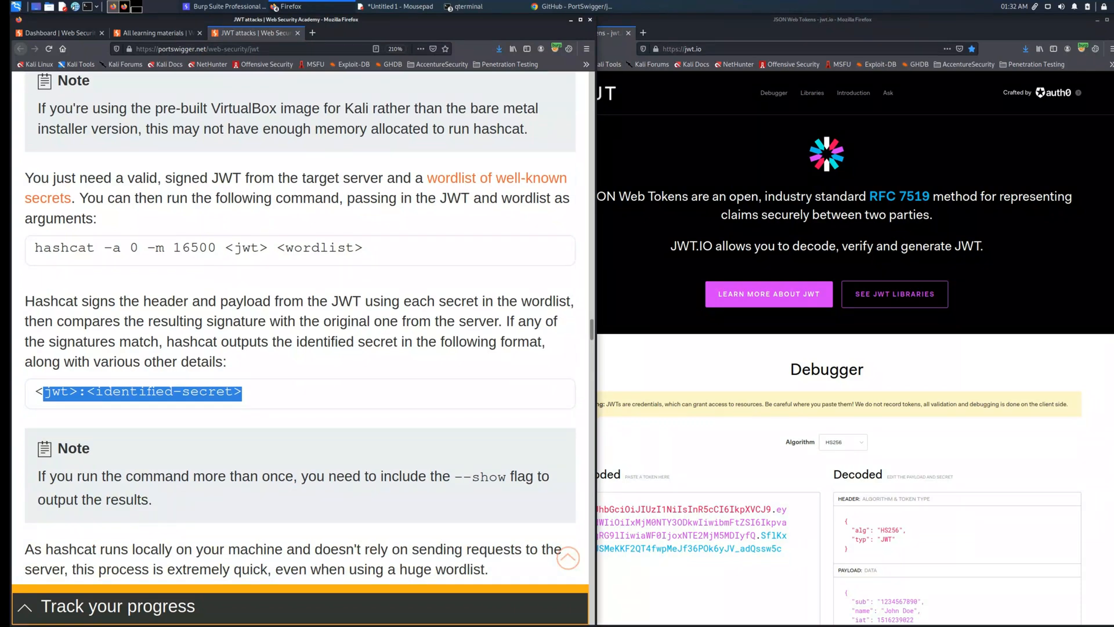
scroll("down", 3)
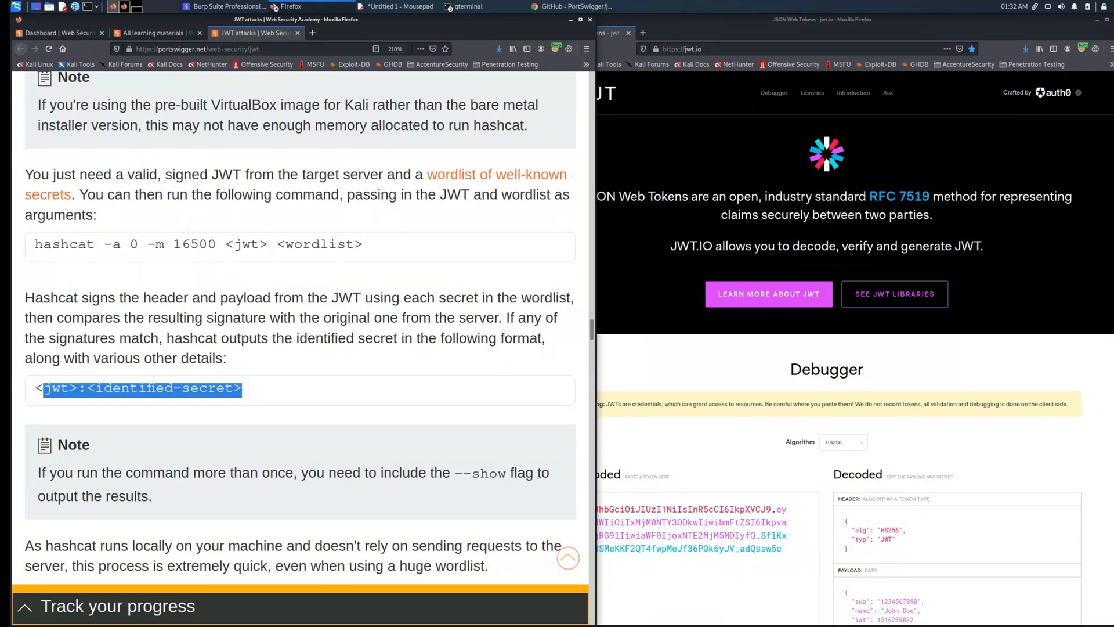
scroll("down", 3)
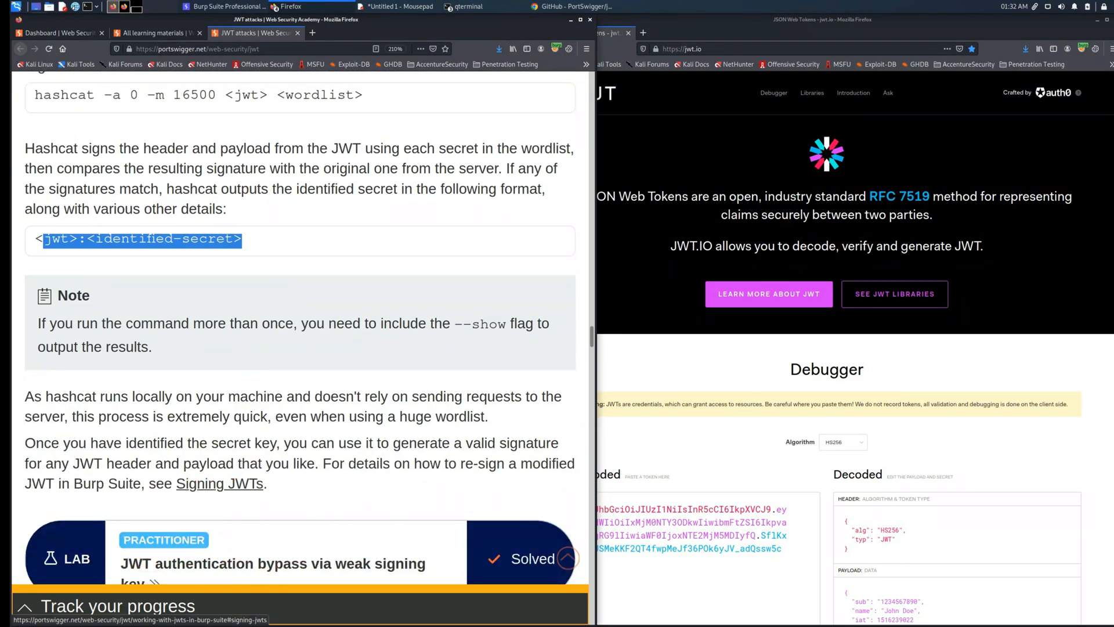
left_click(220, 483)
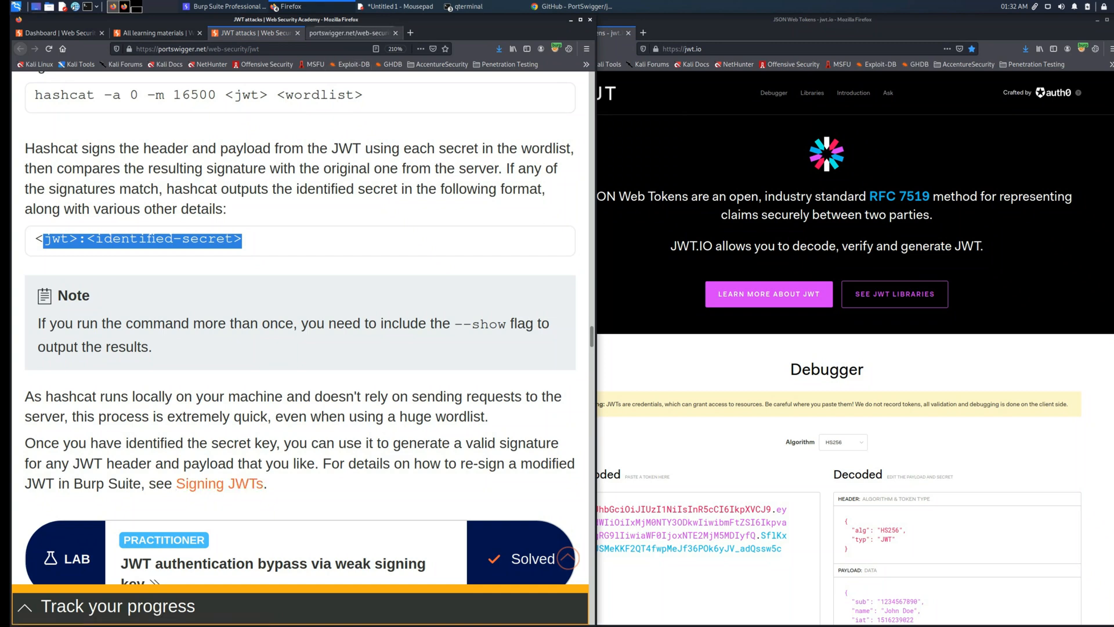
left_click(219, 483)
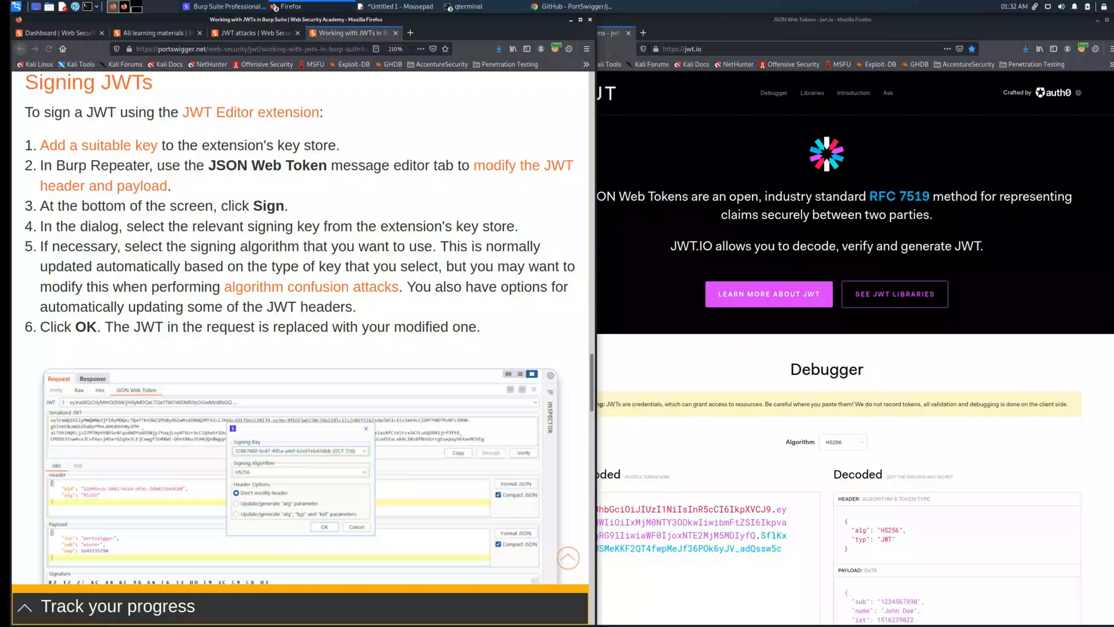
Read the signing guide, then return to the JWT attacks article's hashcat section.
scroll("down", 3)
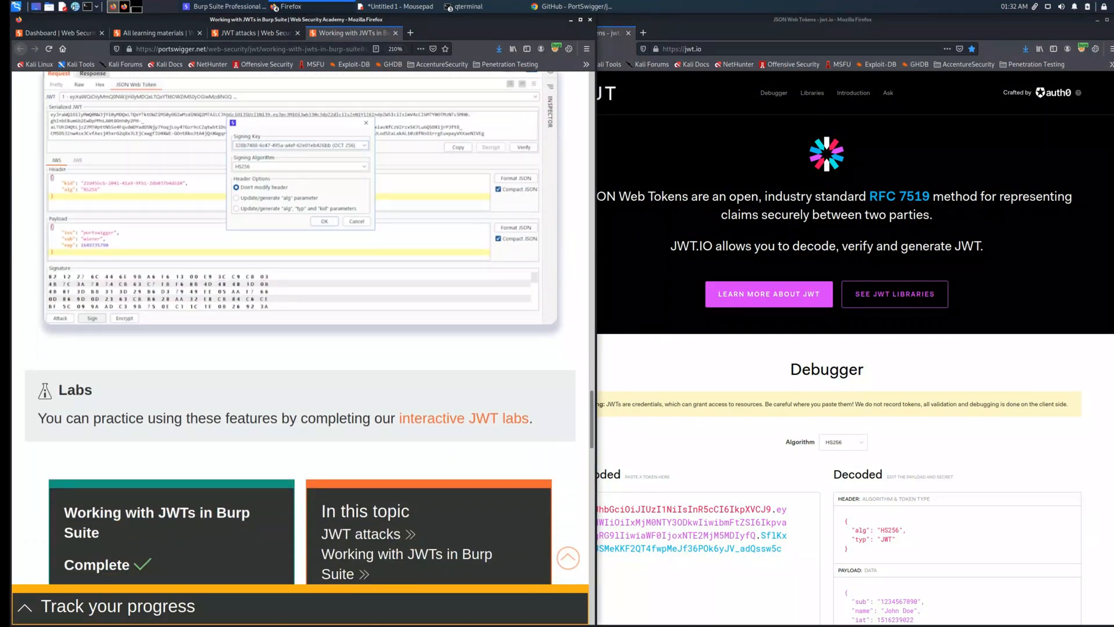
scroll("down", 3)
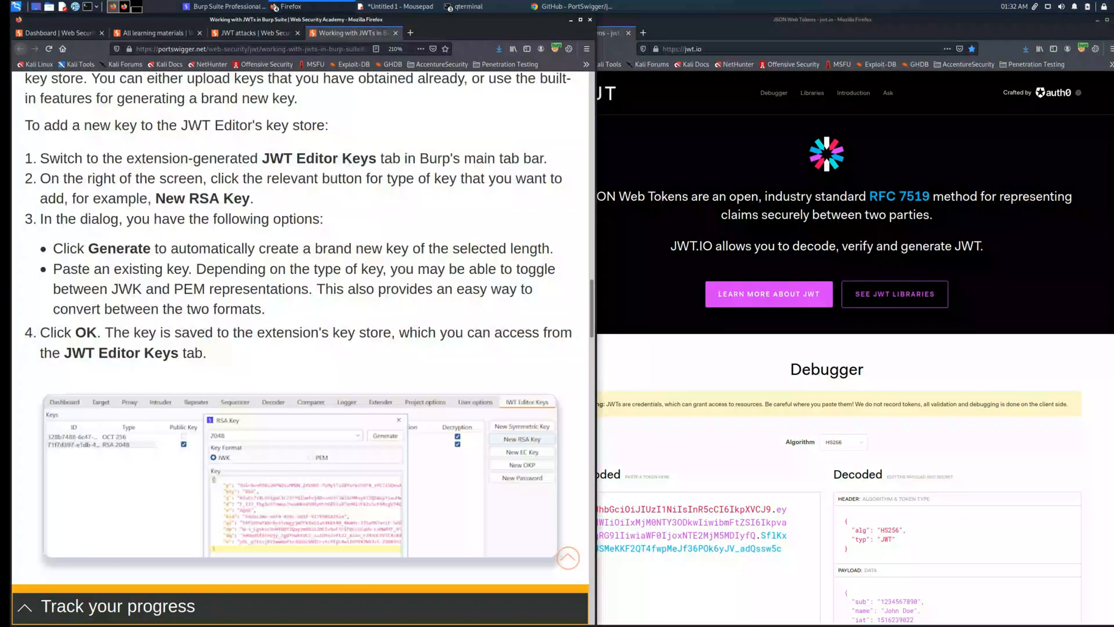
scroll("up", 3)
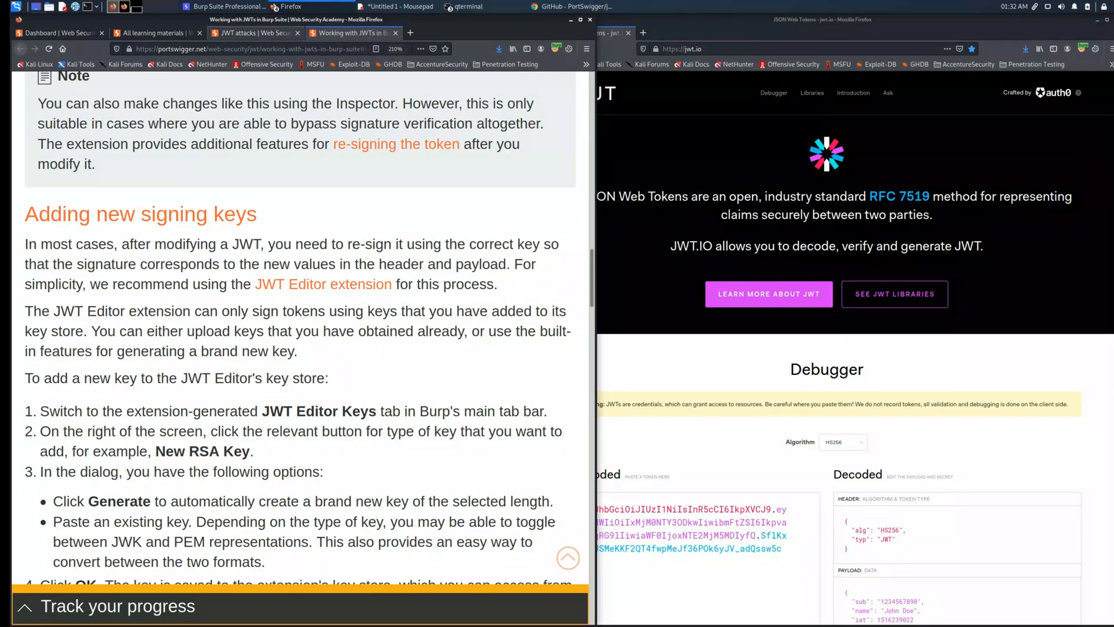
left_click(253, 33)
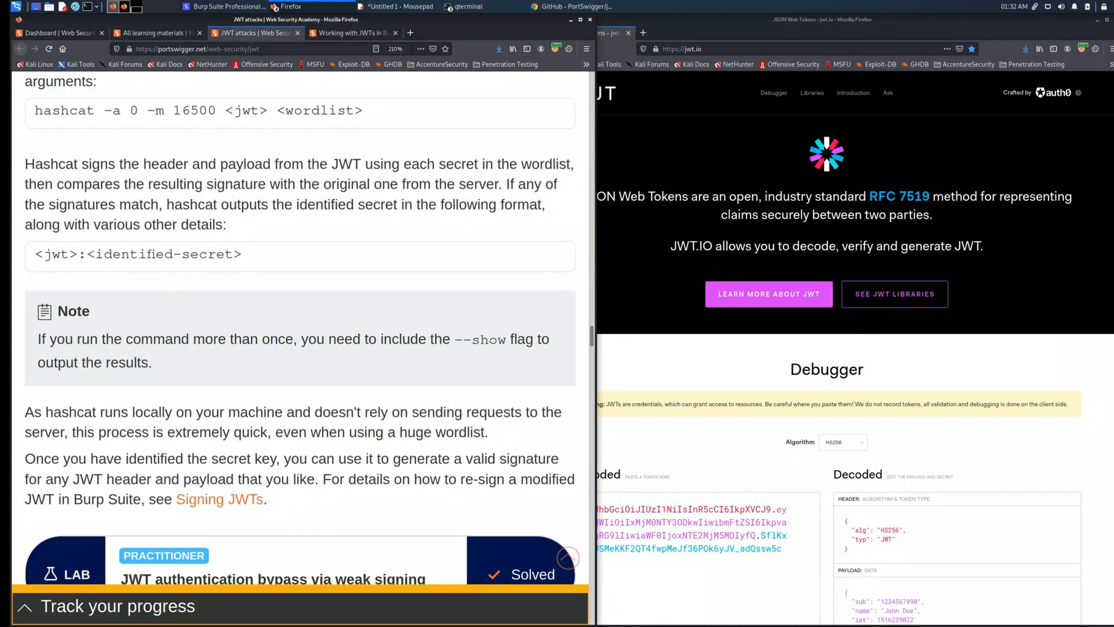
scroll("down", 3)
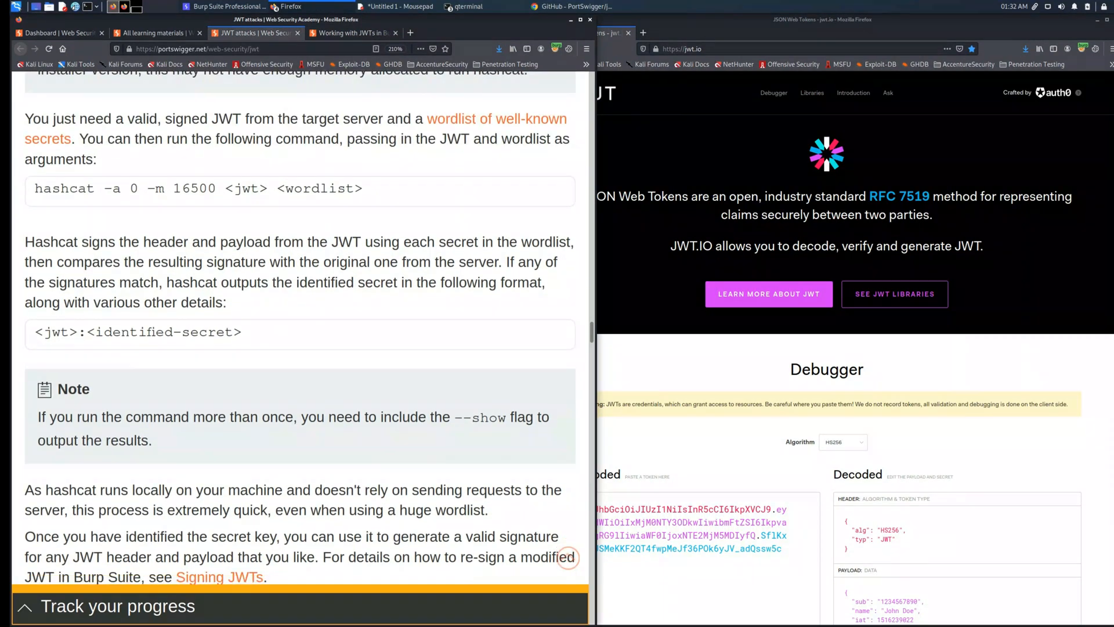
scroll("down", 3)
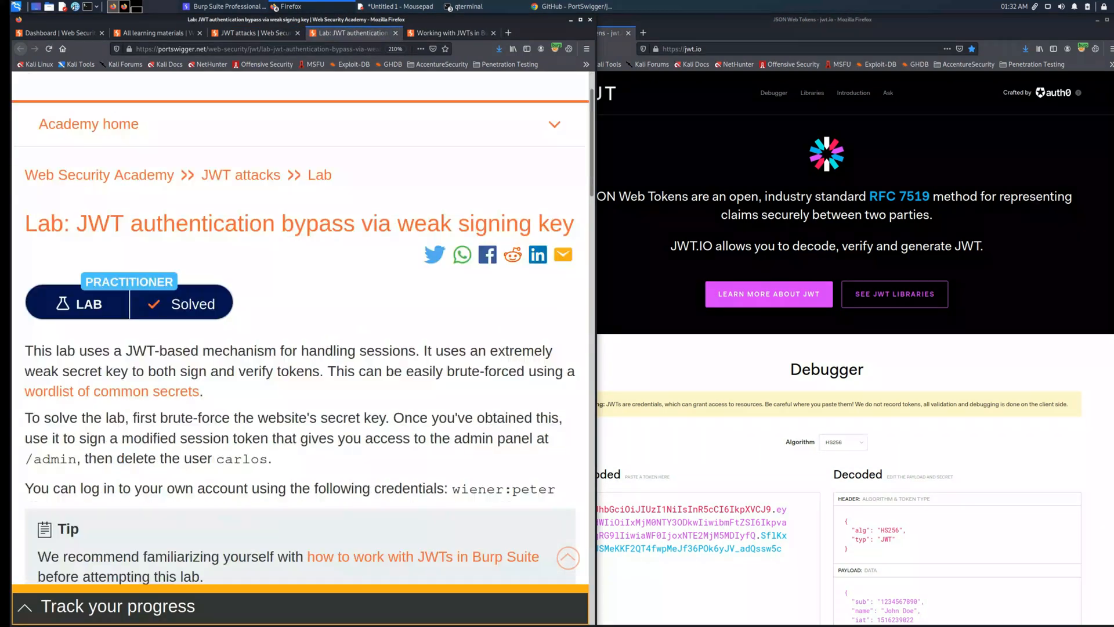
Launch the weak signing key lab and bring up its blog site's login page.
scroll("down", 3)
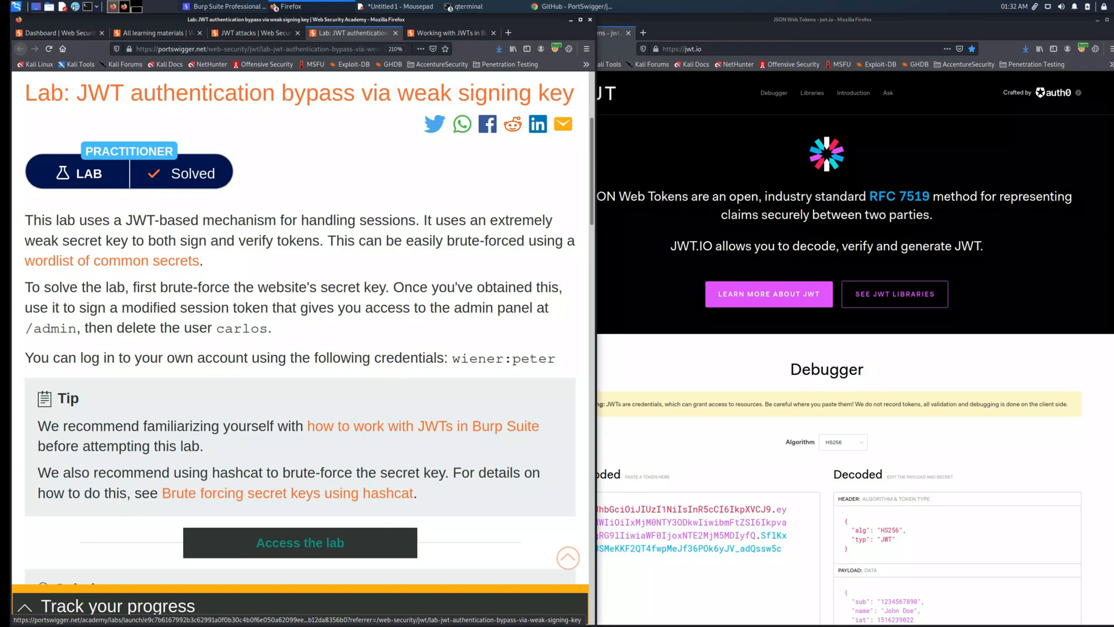
left_click(299, 542)
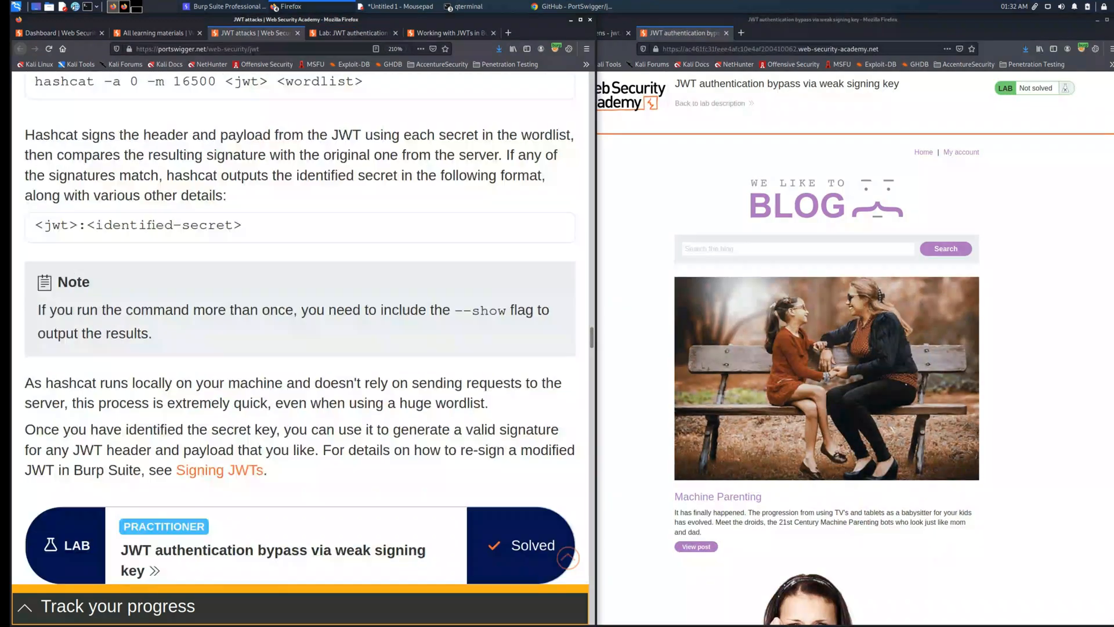
scroll("up", 3)
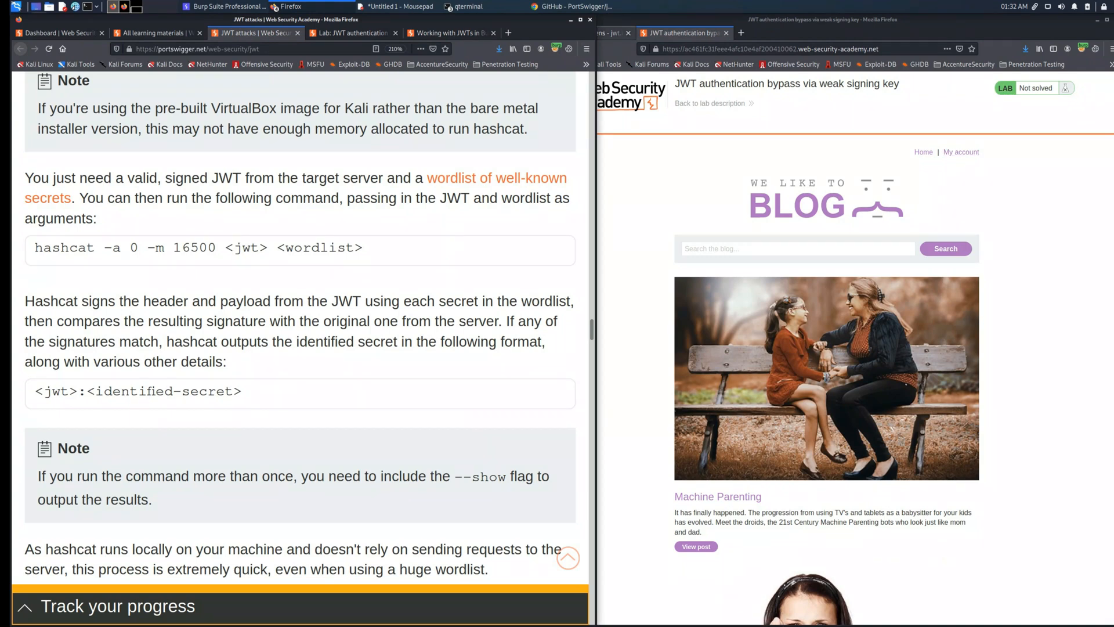
left_click(352, 33)
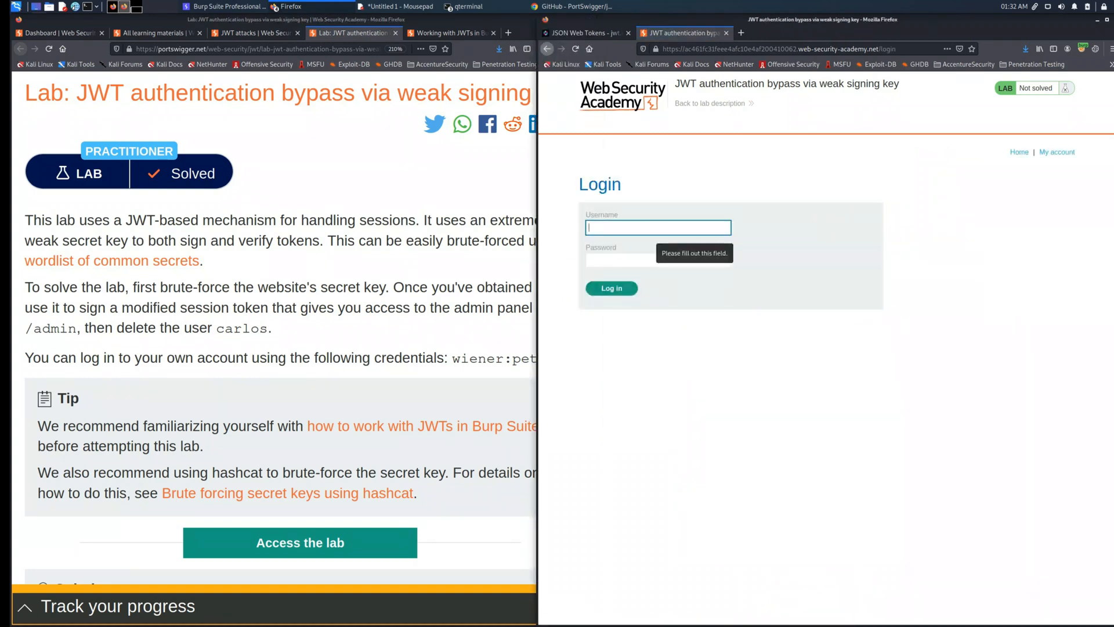
Log in to the lab as wiener and decline saving the password.
type("win")
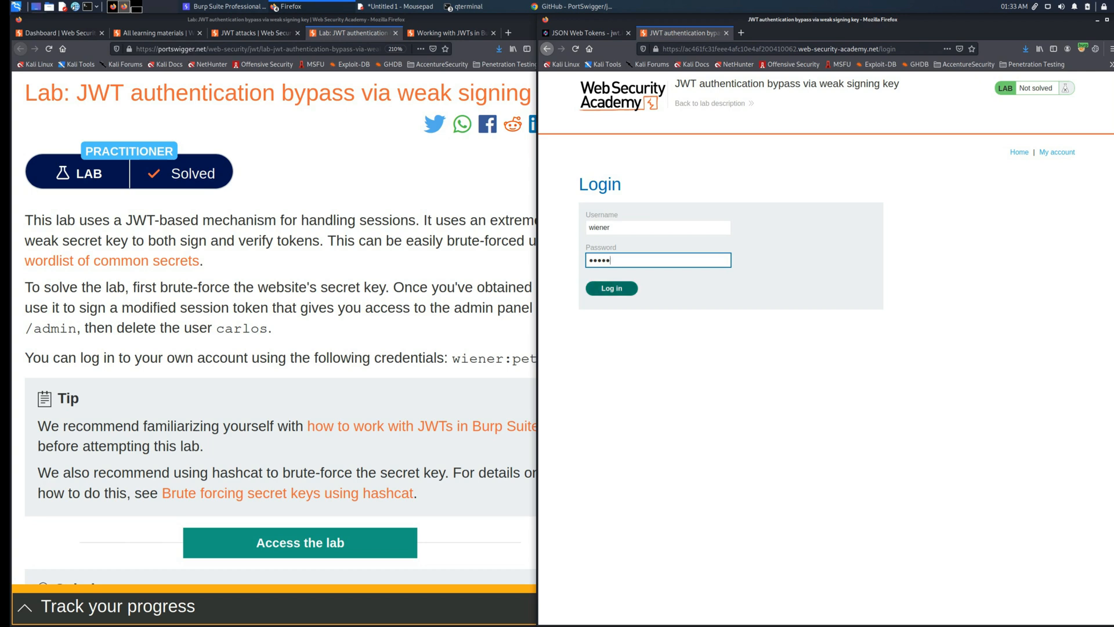
left_click(610, 288)
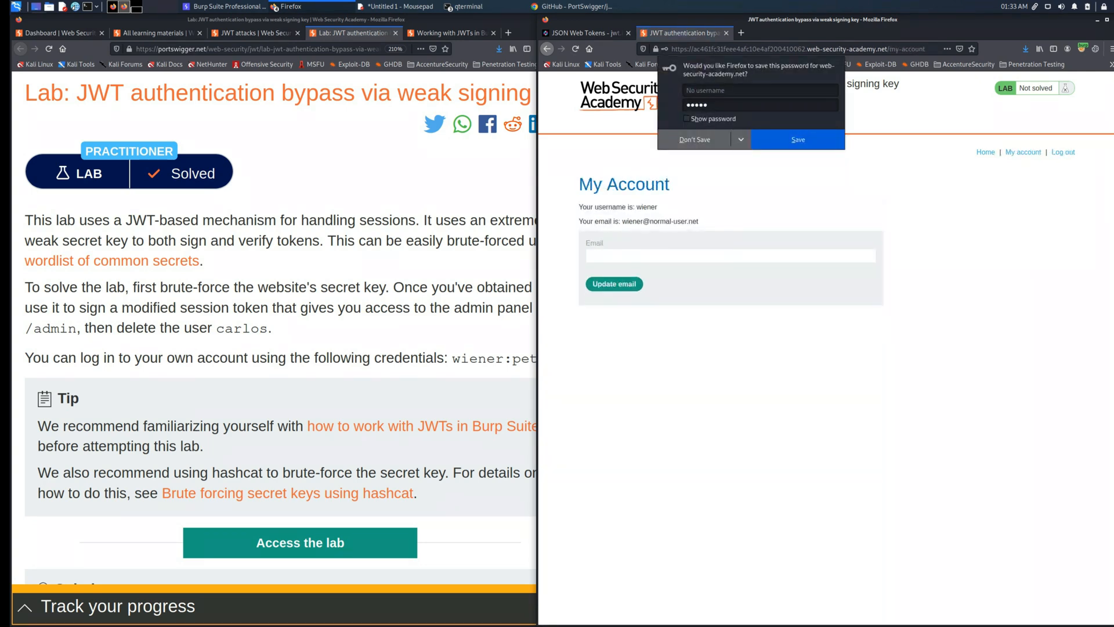
left_click(694, 140)
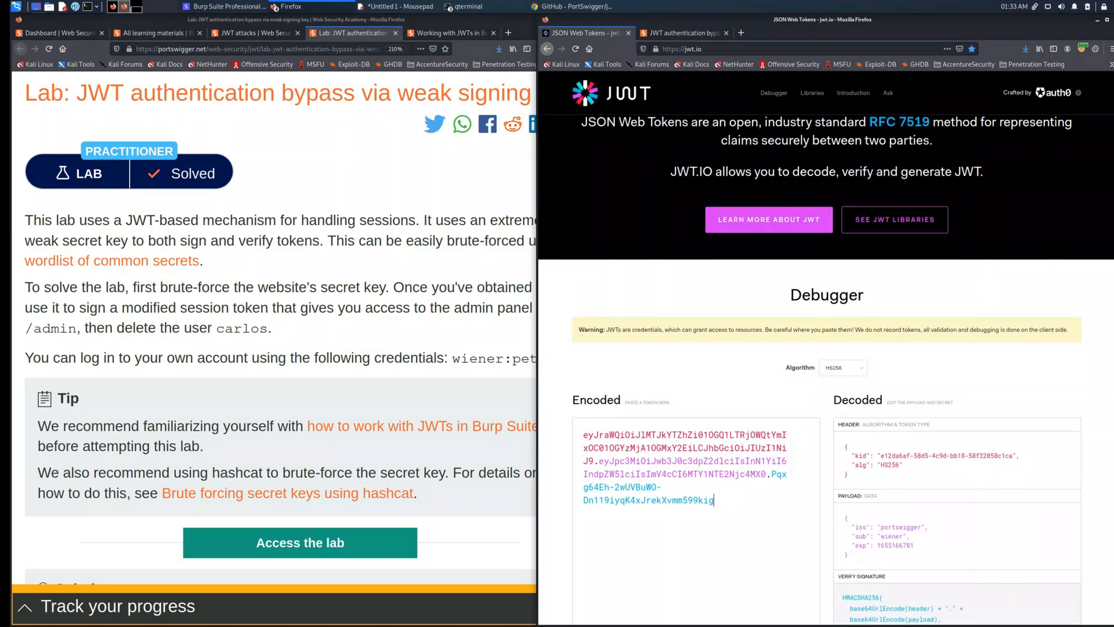
Change the decoded token's sub claim to administrator in jwt.io.
scroll("down", 3)
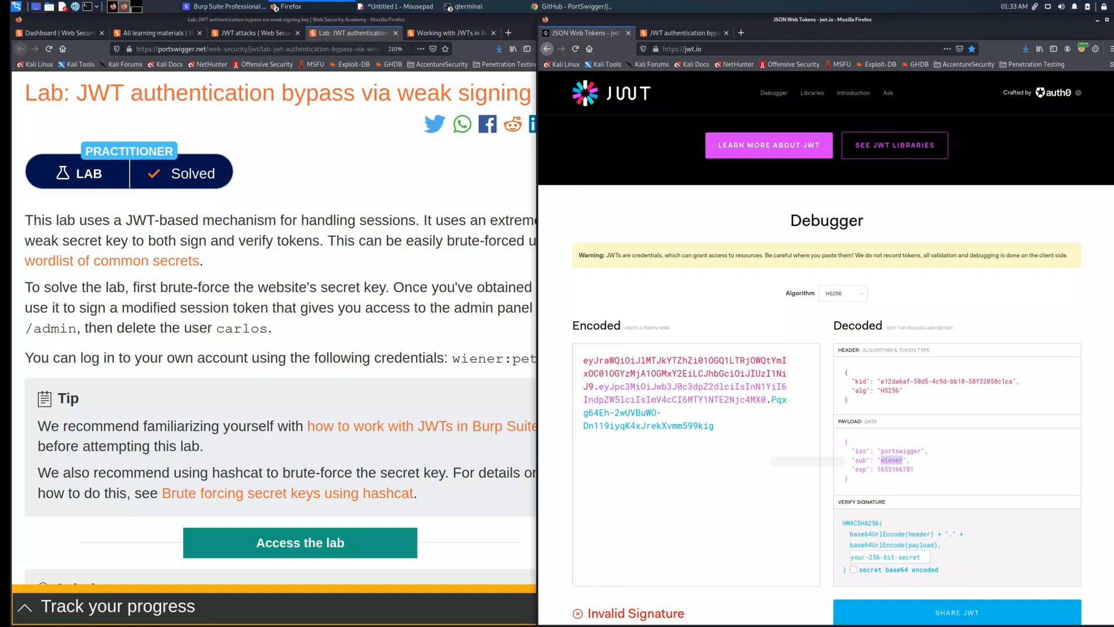
type("admin")
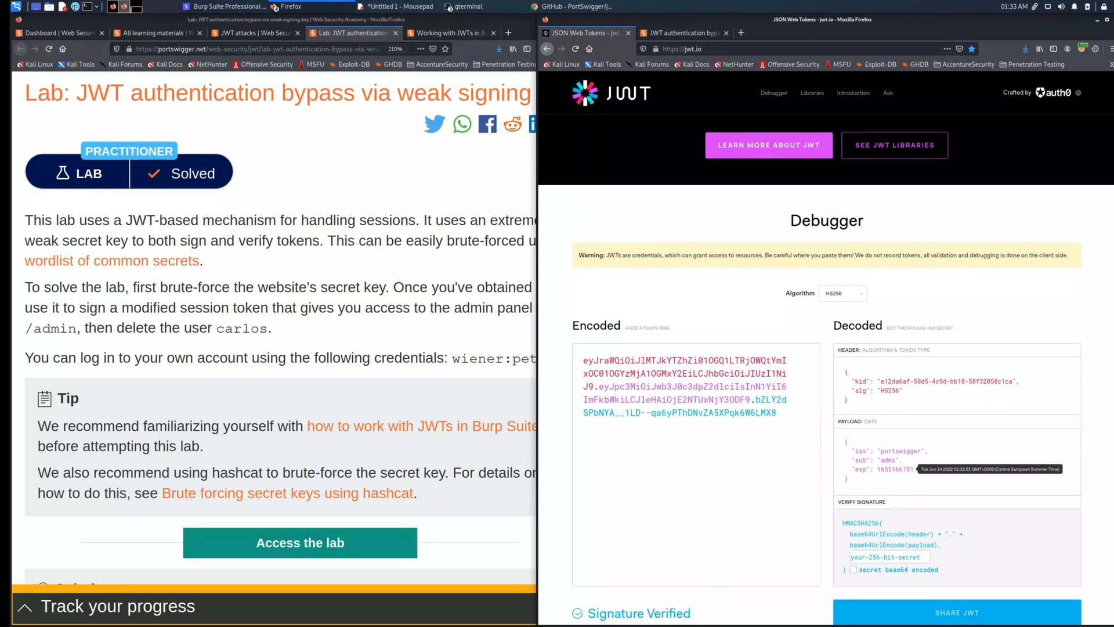
type("administrator")
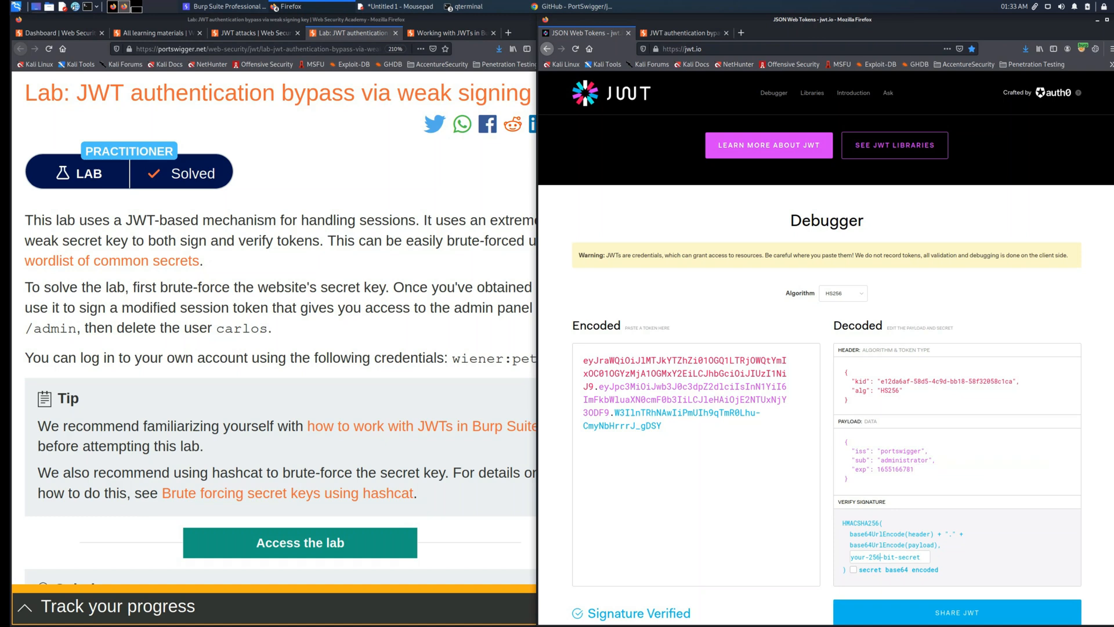
double_click(887, 556)
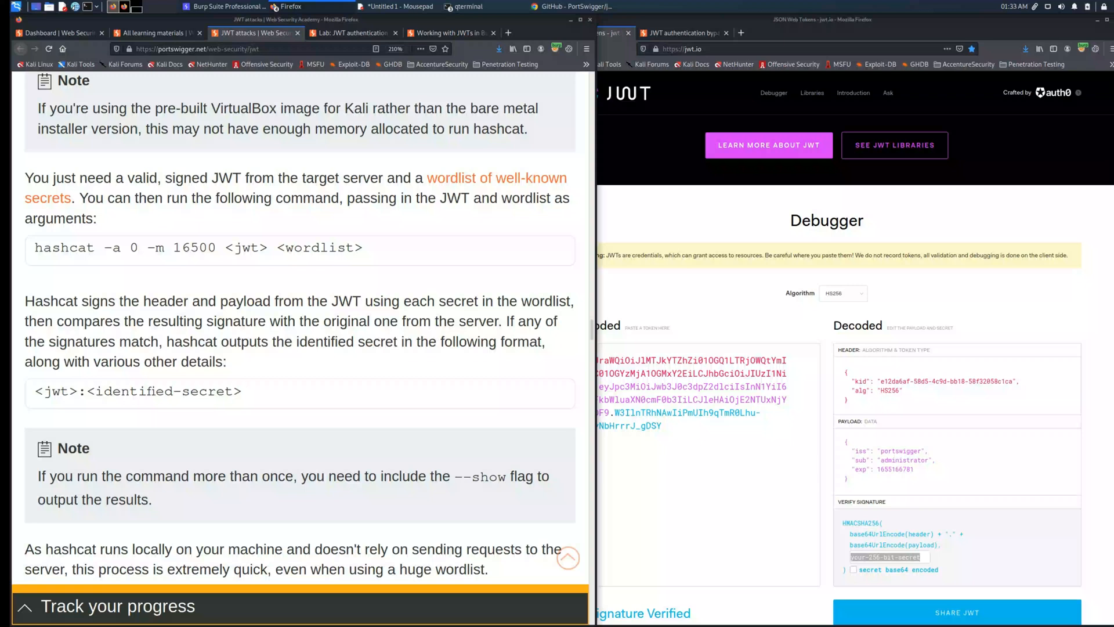
left_click(465, 6)
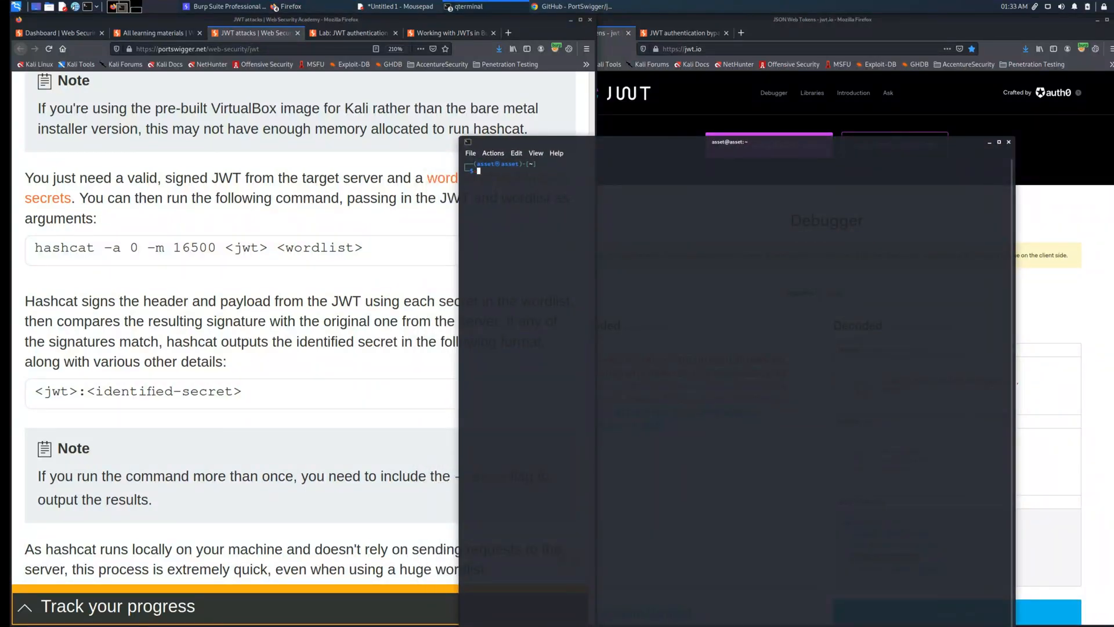
Browse hashcat's manual for attack modes and hash types, then quit it.
type("recordmydesktop")
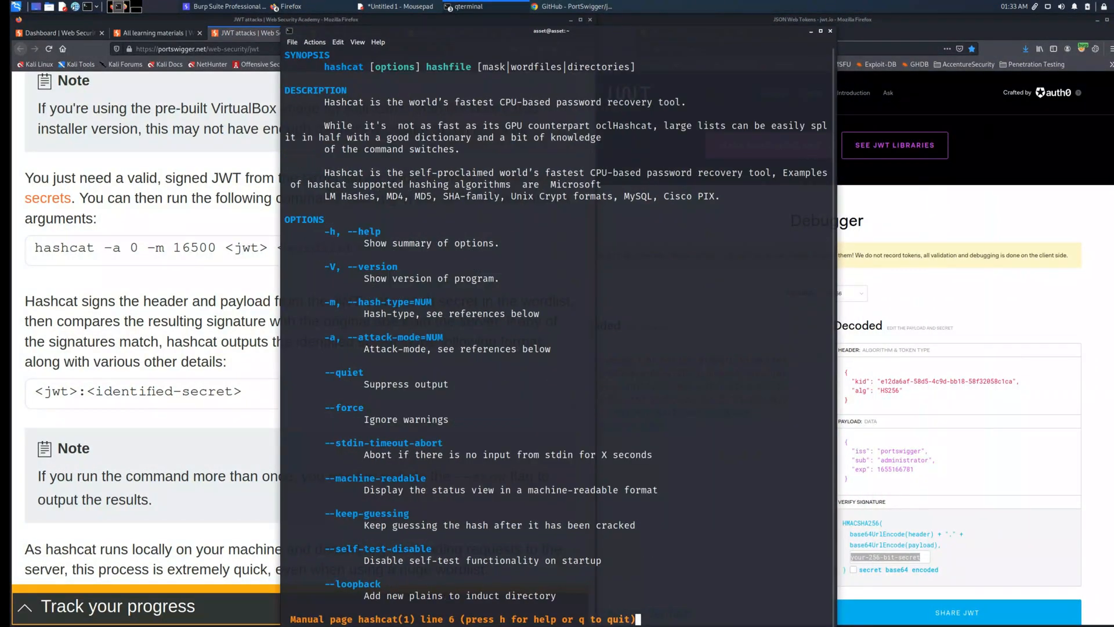
scroll("down", 3)
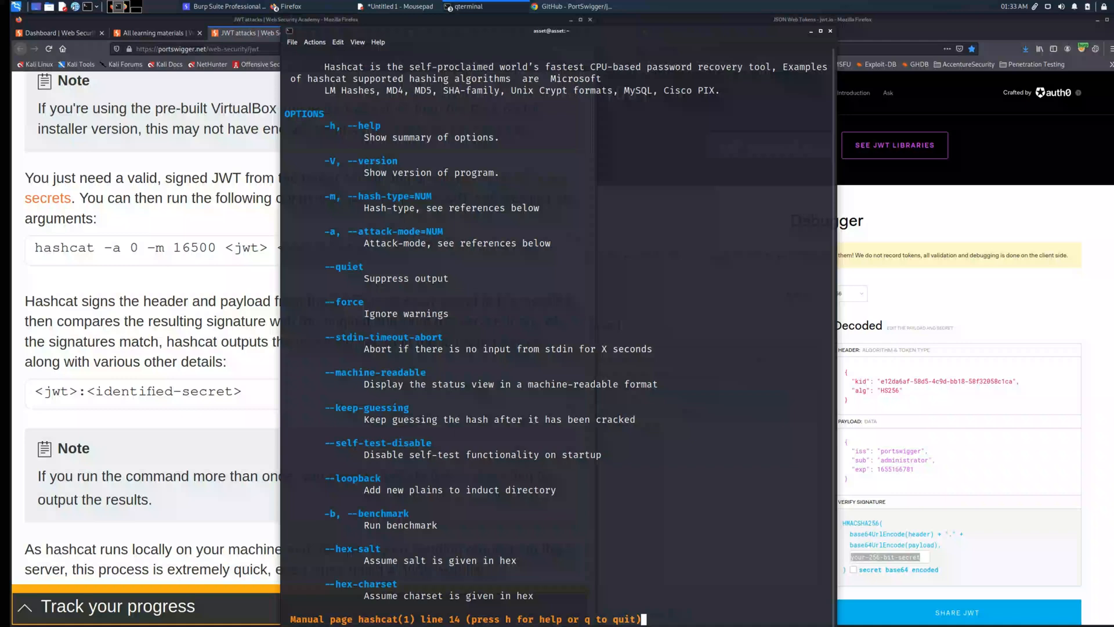
scroll("down", 3)
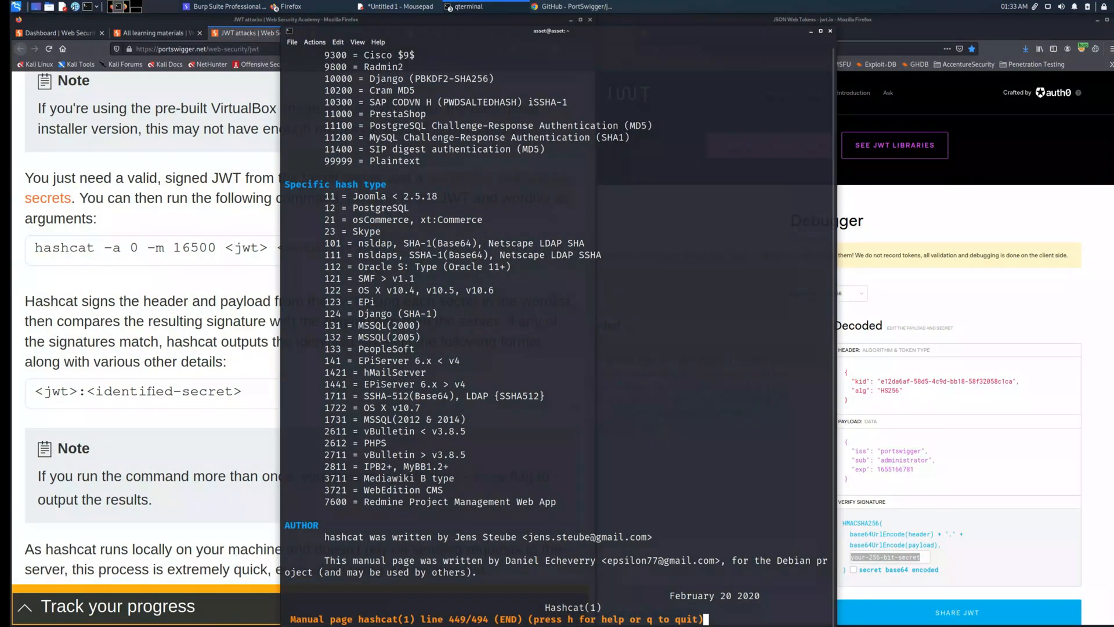
key("g")
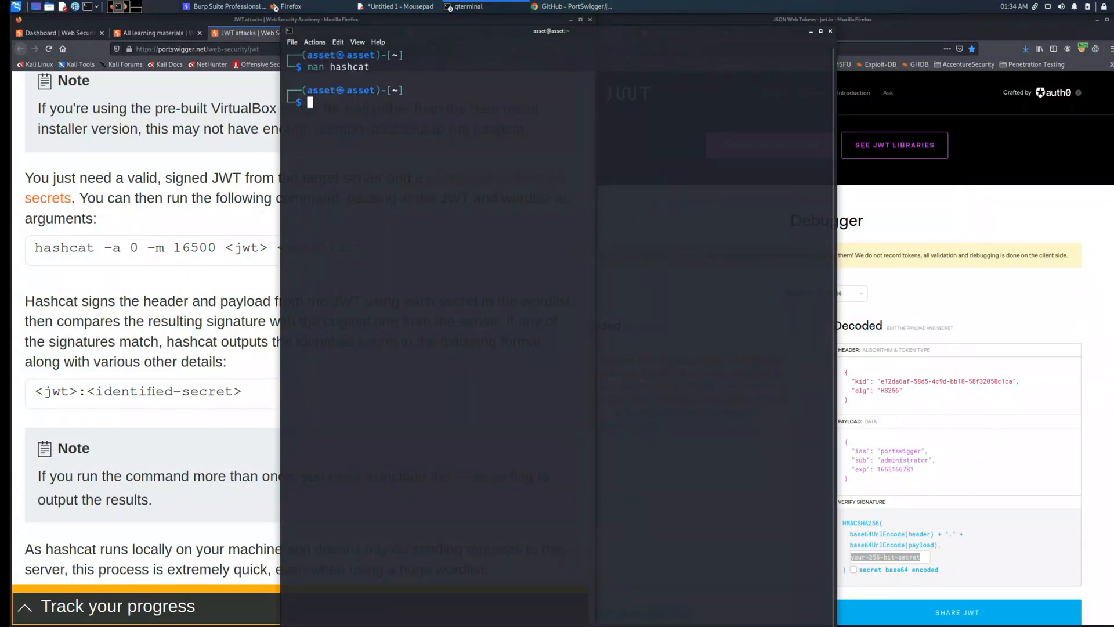
Build a hashcat command with attack mode 0, hash type 16500 and the pasted JWT.
type("history | grep docker")
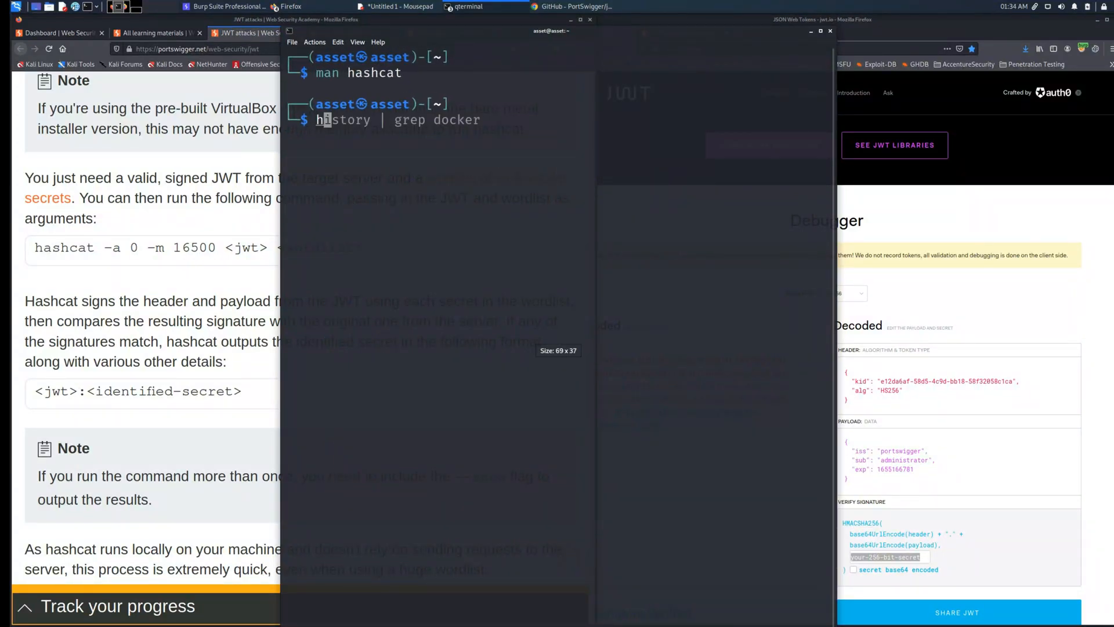
type("hashcat -a 0 -m")
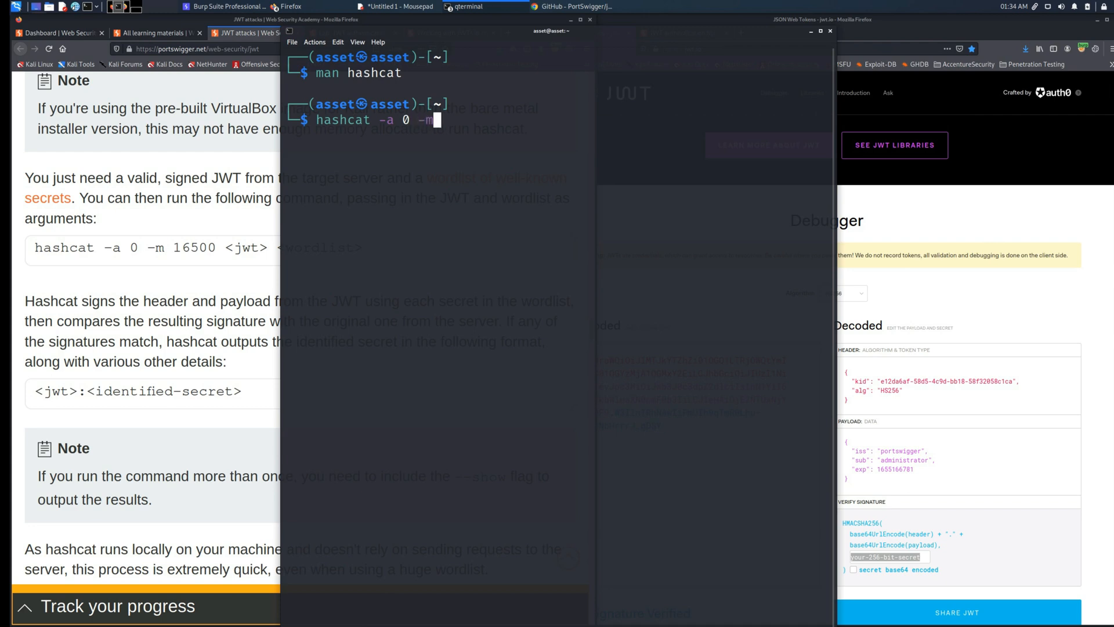
type("1")
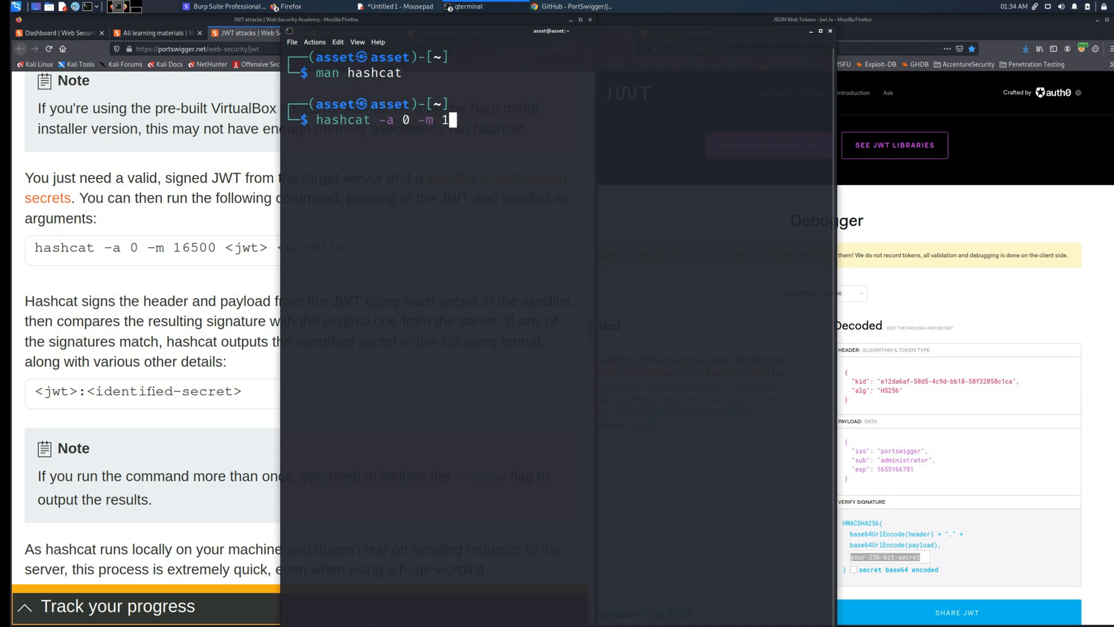
type("650")
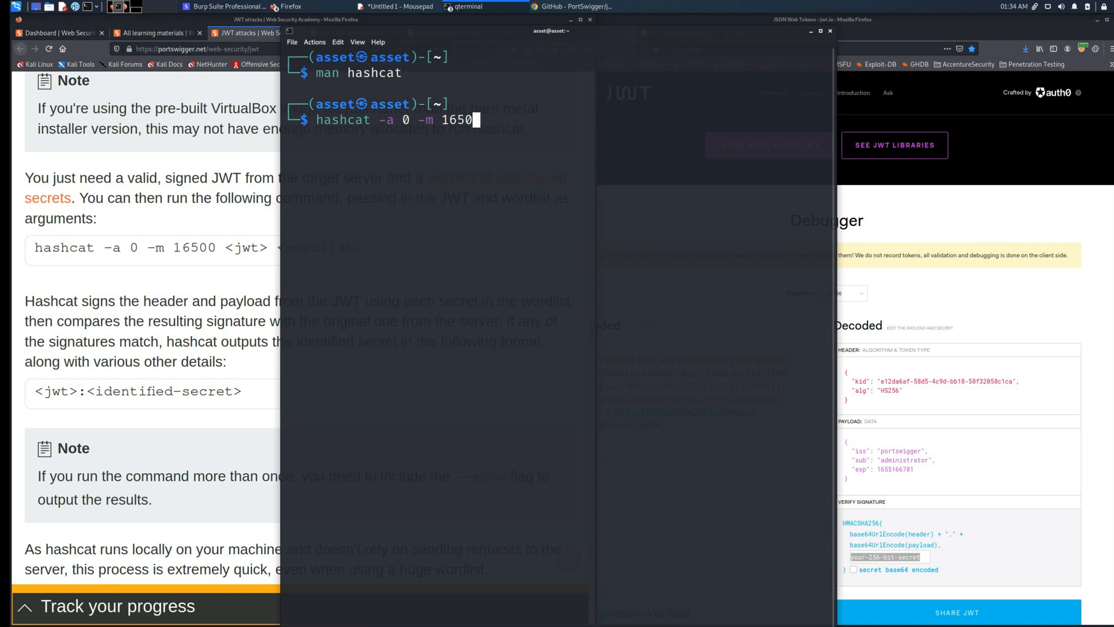
right_click(484, 120)
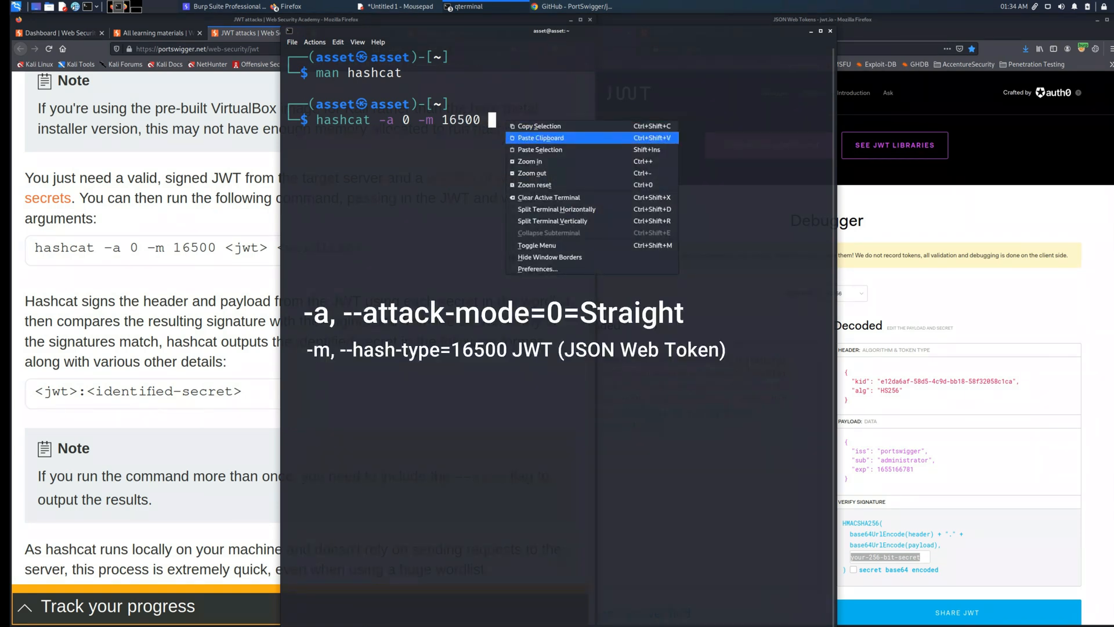
left_click(541, 137)
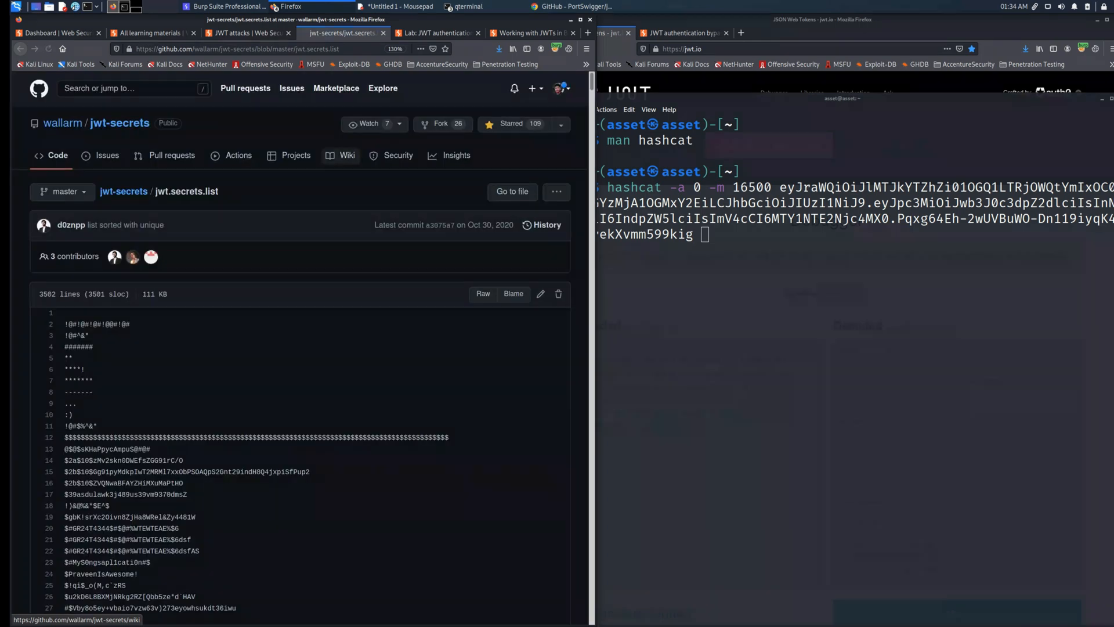
scroll("down", 3)
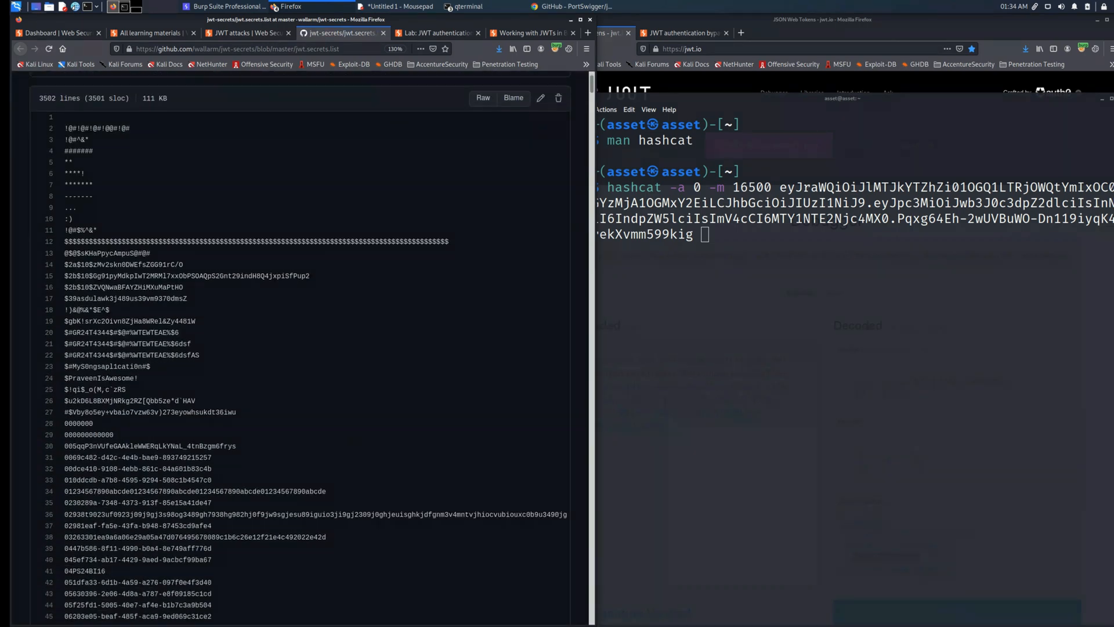
scroll("down", 3)
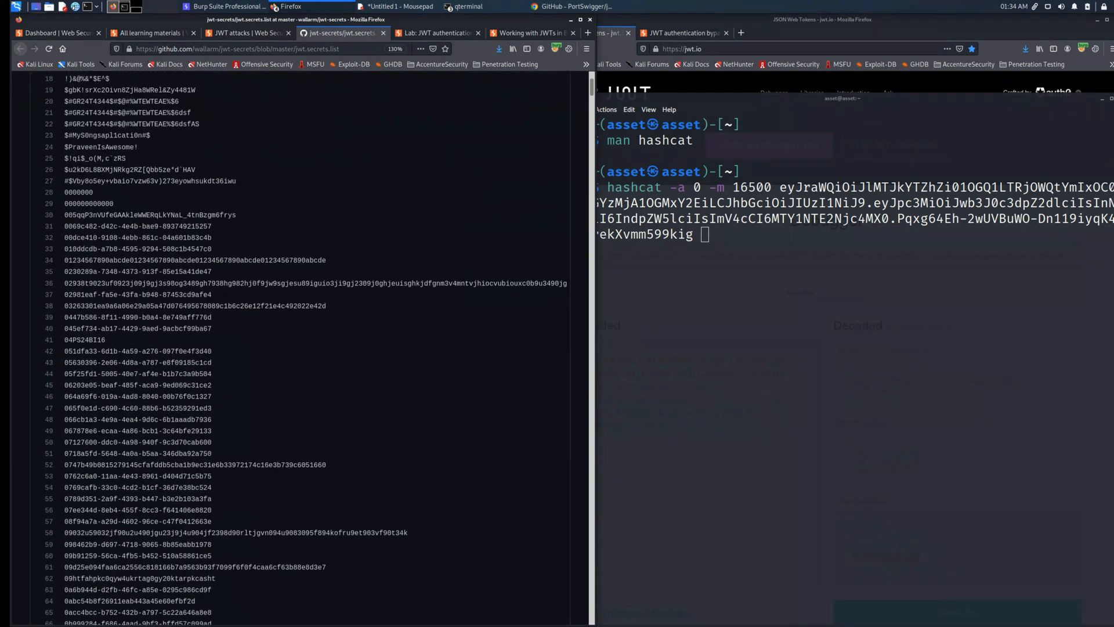
left_click(247, 33)
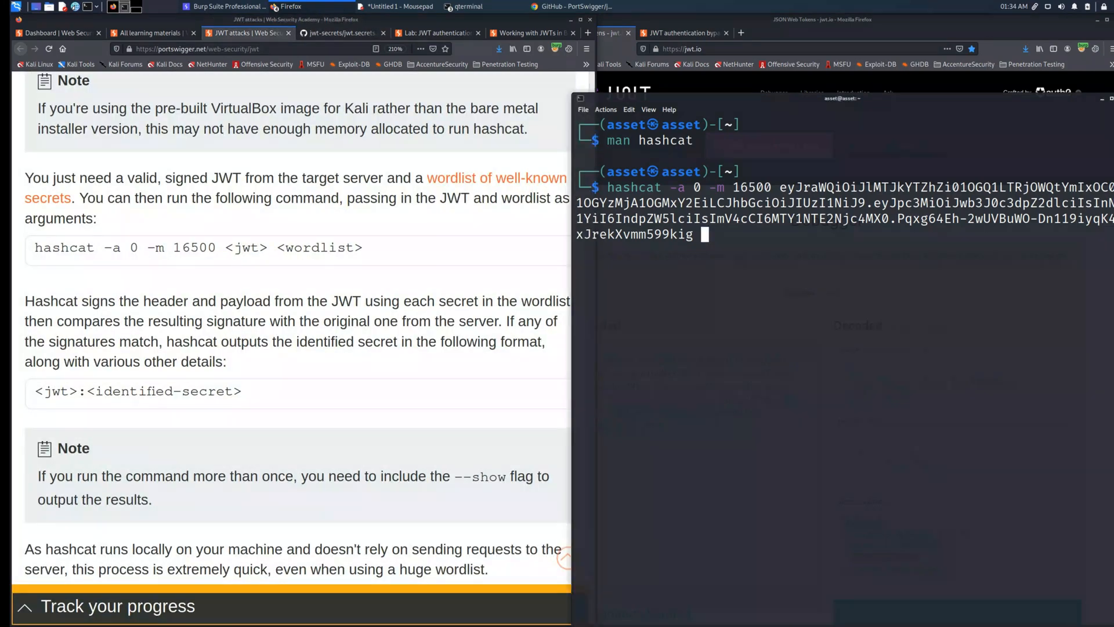
Run hashcat with the WebAcademy/jwt.secrets.list wordlist until the secret is cracked.
type("w")
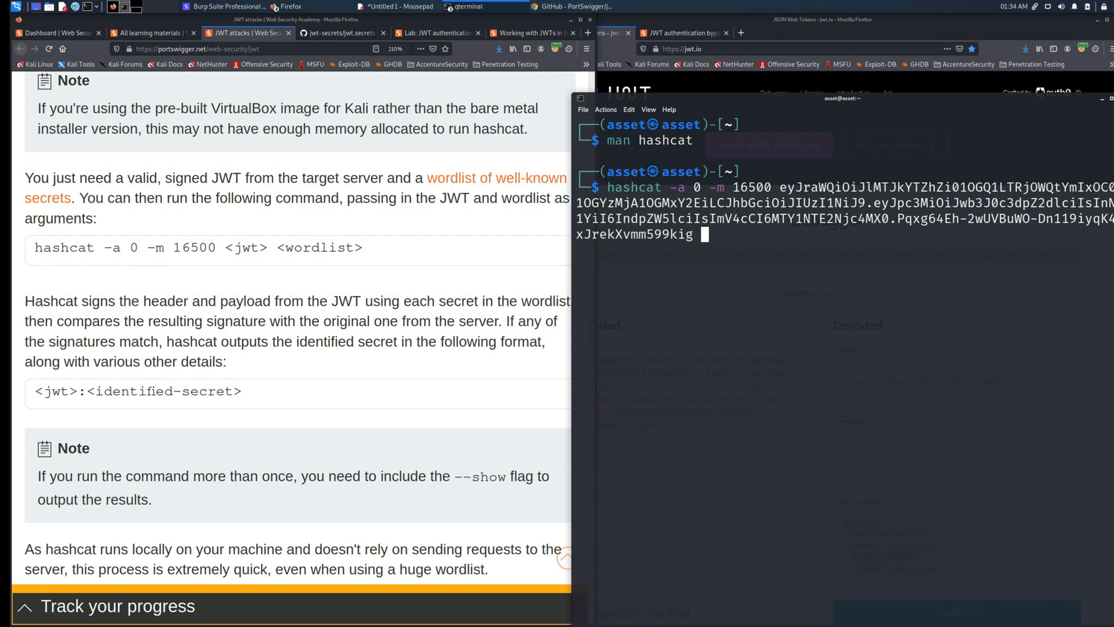
type("WebAcademy/")
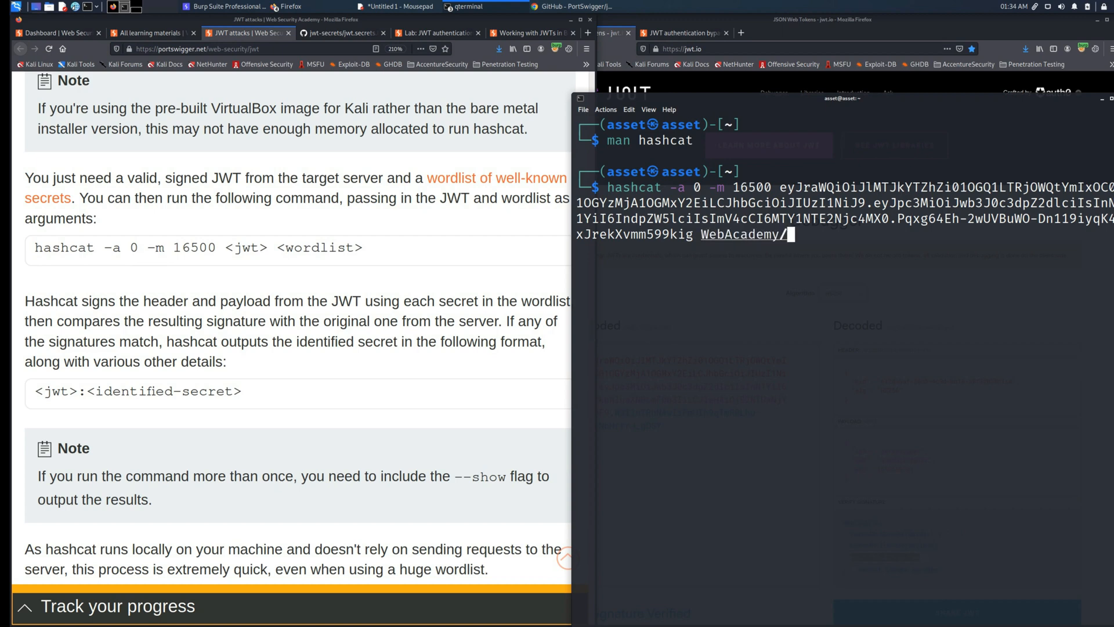
type("jwt.secrets.list")
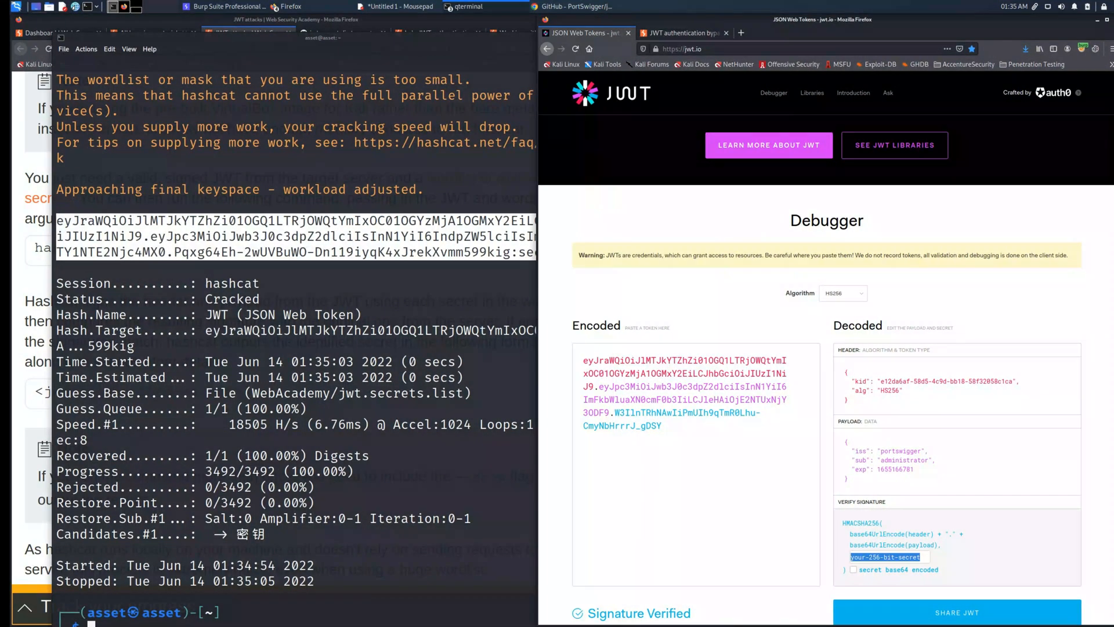
type("secret1")
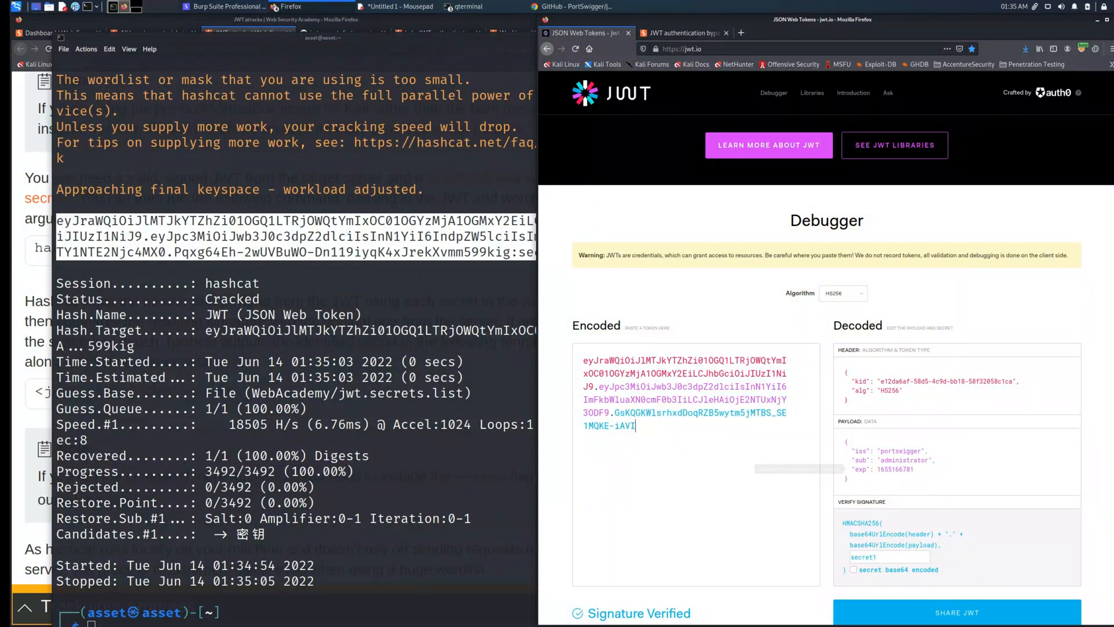
right_click(683, 398)
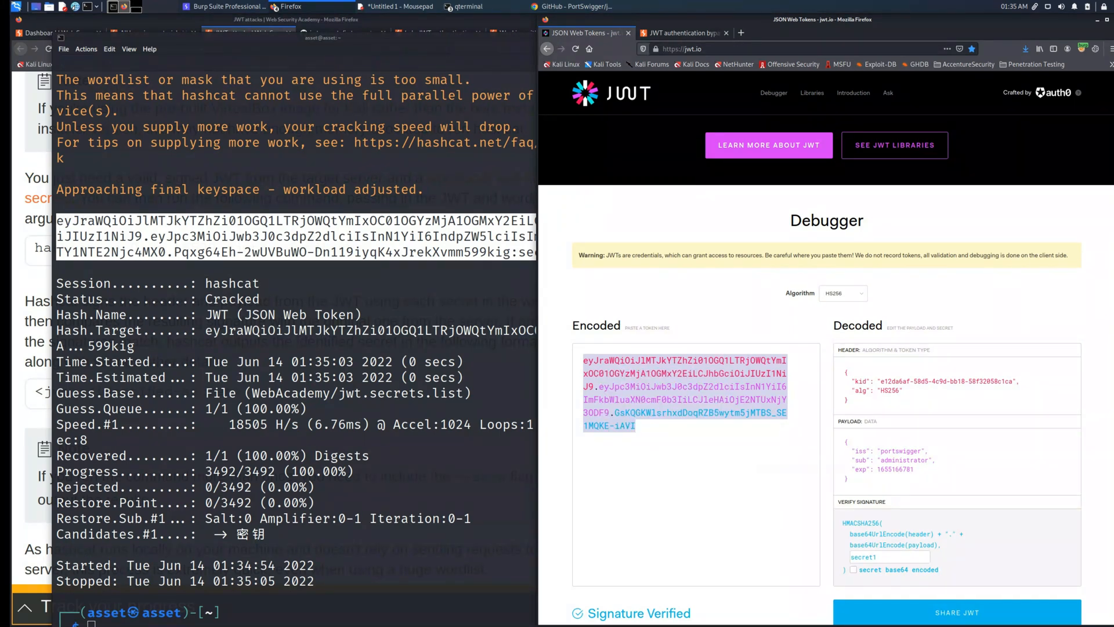
left_click(680, 33)
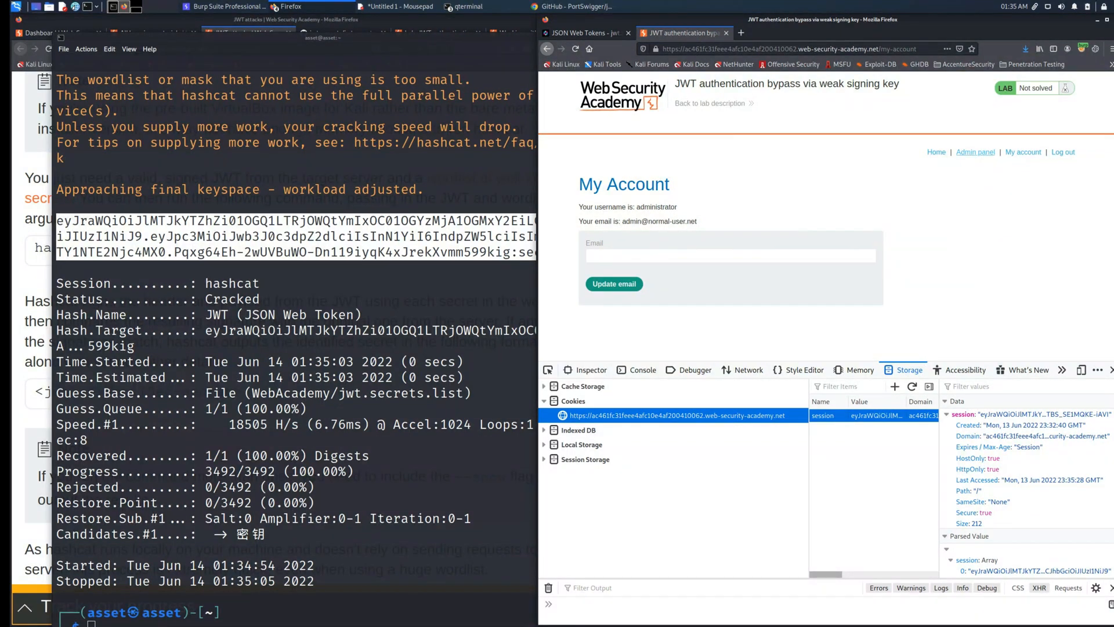
Open the admin panel and delete user carlos.
left_click(975, 151)
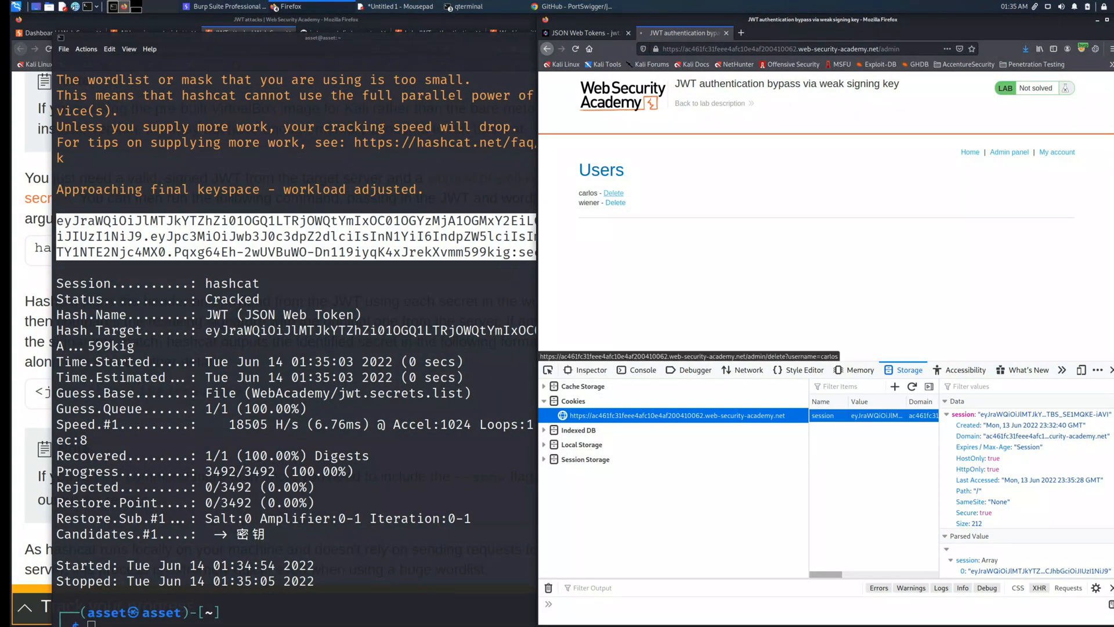
left_click(613, 192)
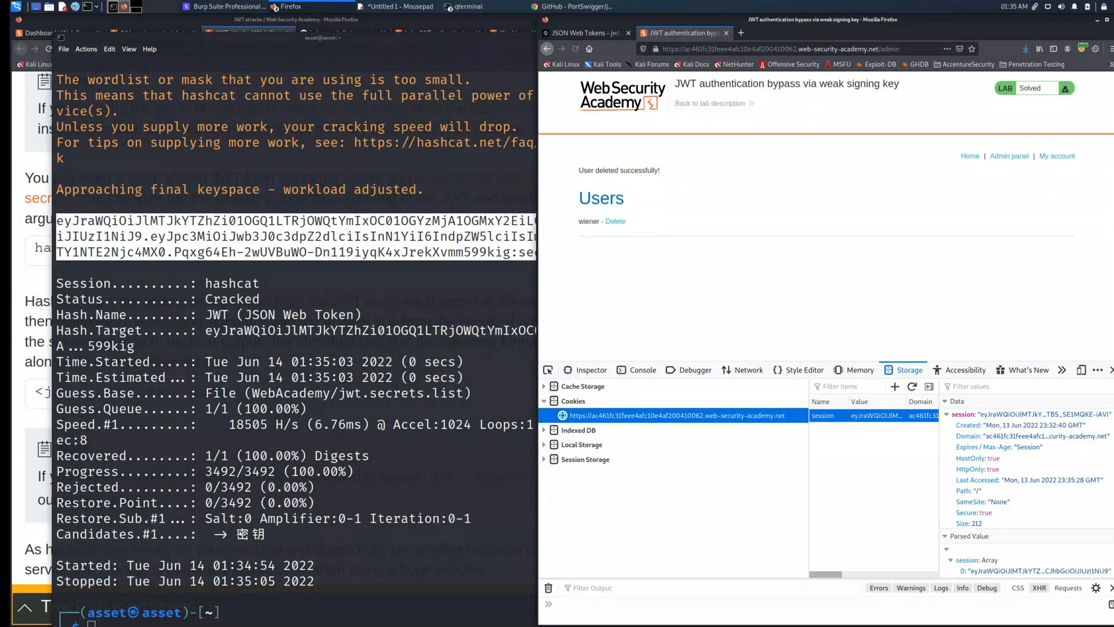